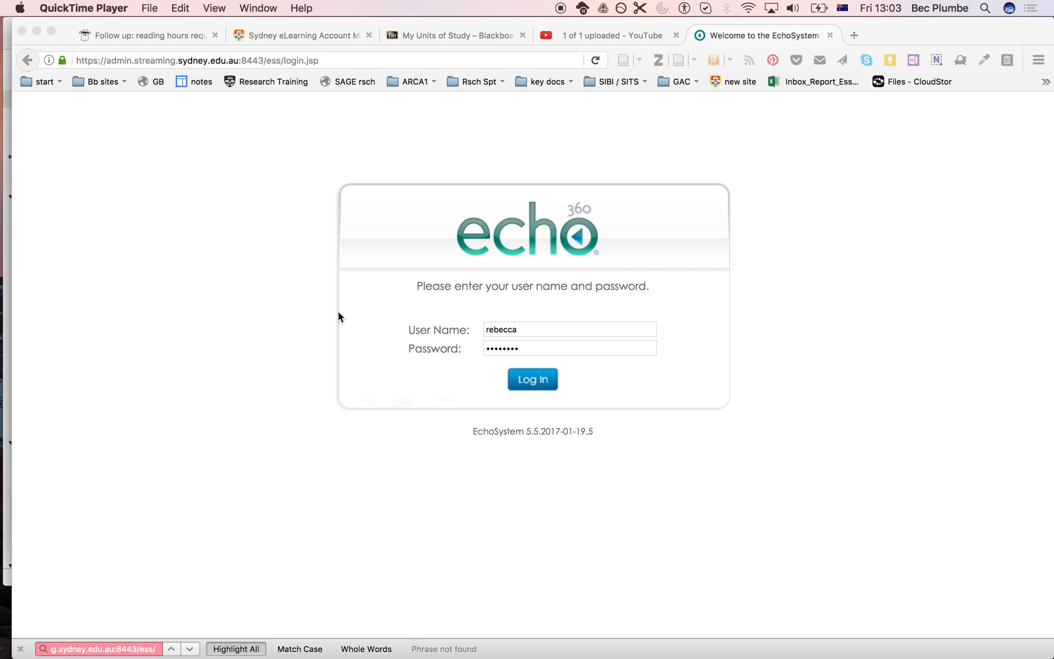
mouse_move(45, 151)
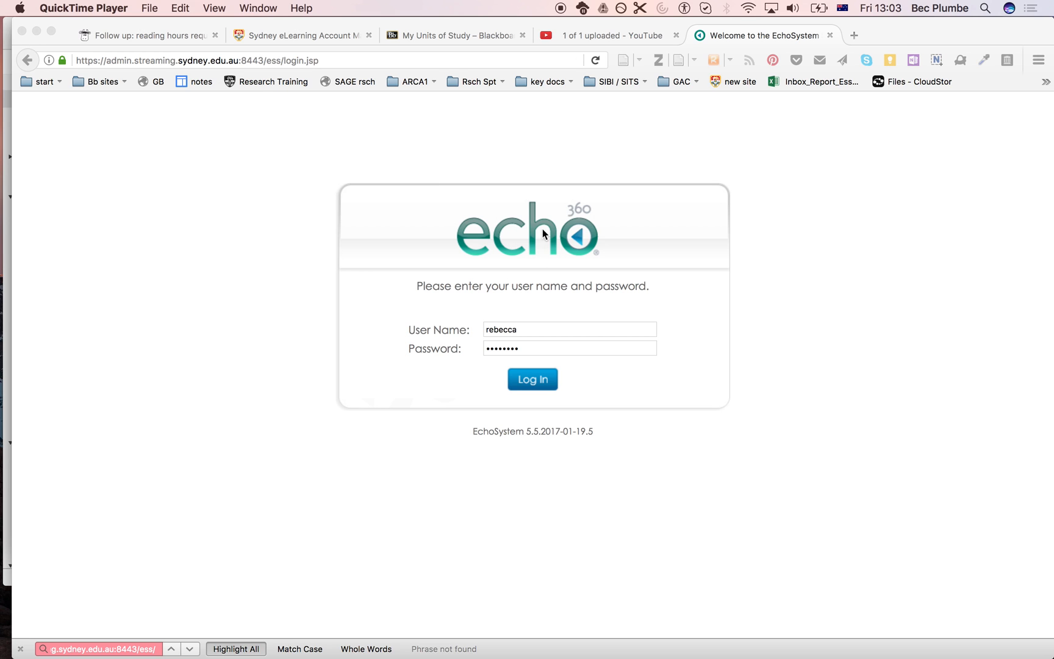
Submit the EchoSystem login form with the pre-filled admin credentials.
left_click(534, 378)
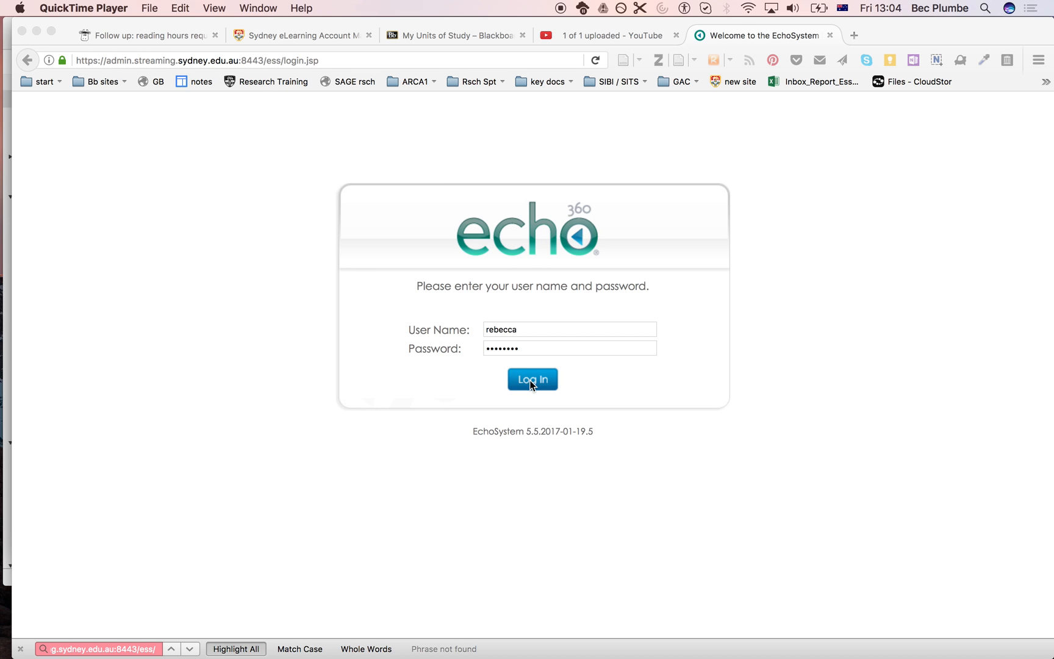
left_click(532, 378)
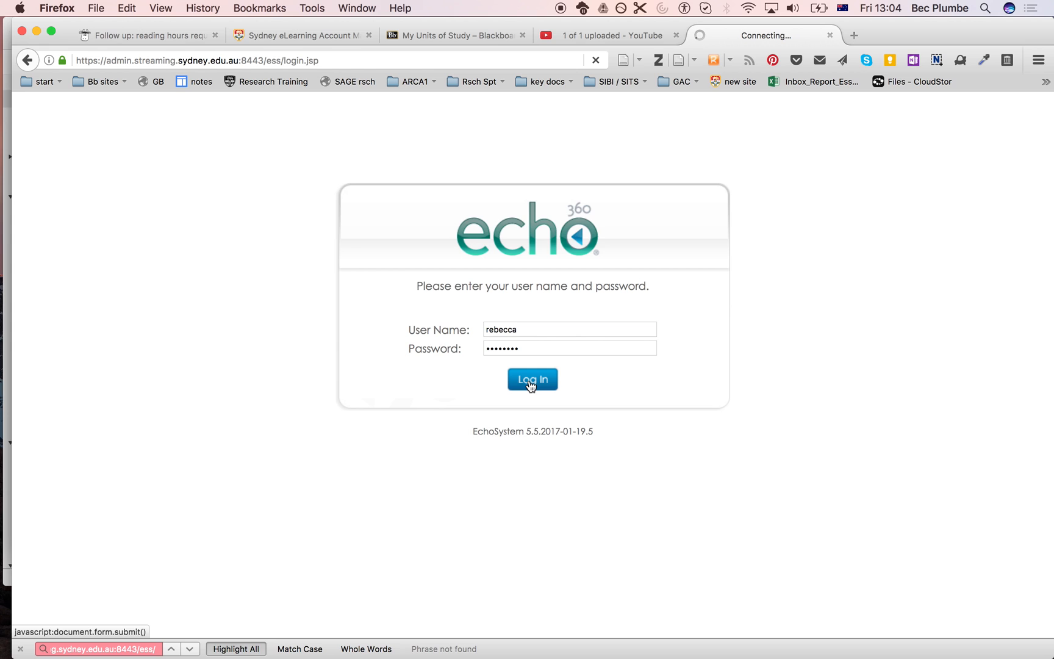
Search the echoes list for keyword MHST6903, returning that course's 36 recordings.
left_click(533, 378)
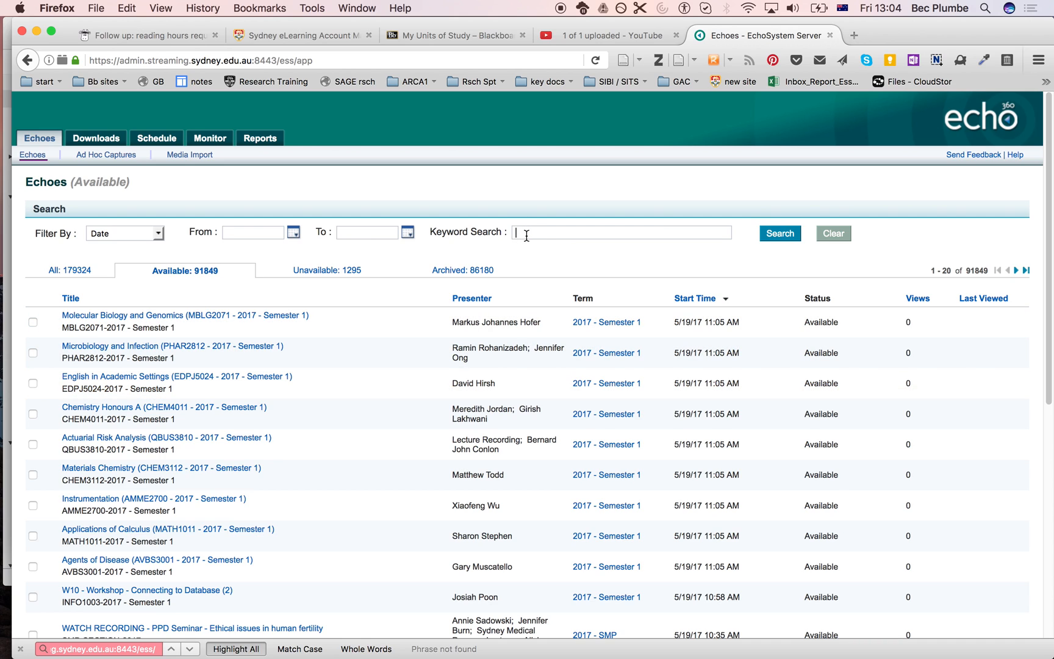
type("M")
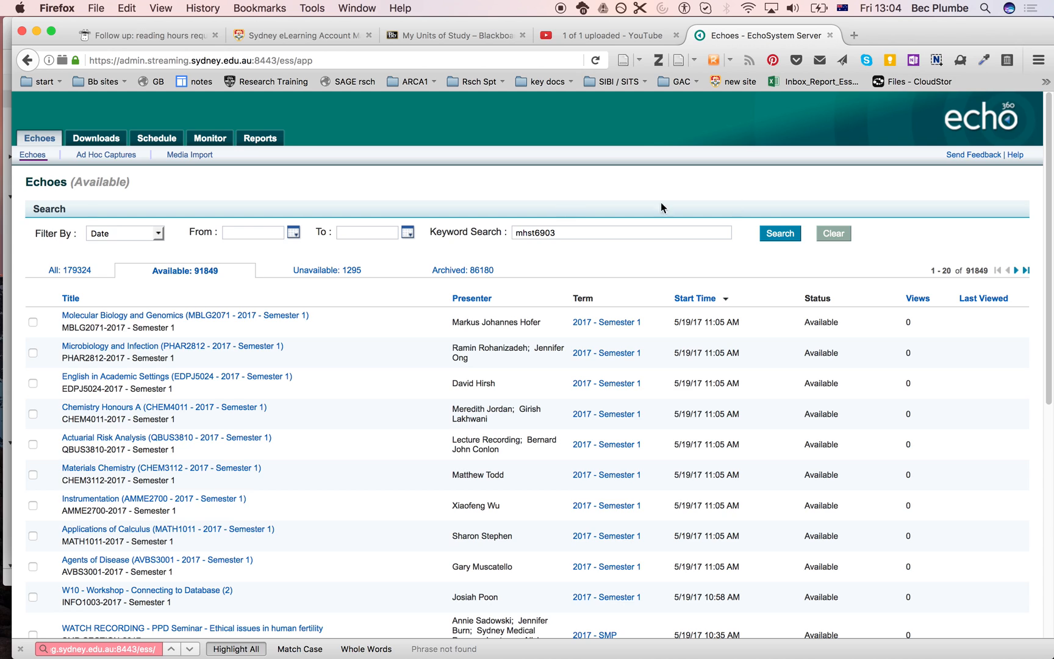
mouse_move(732, 248)
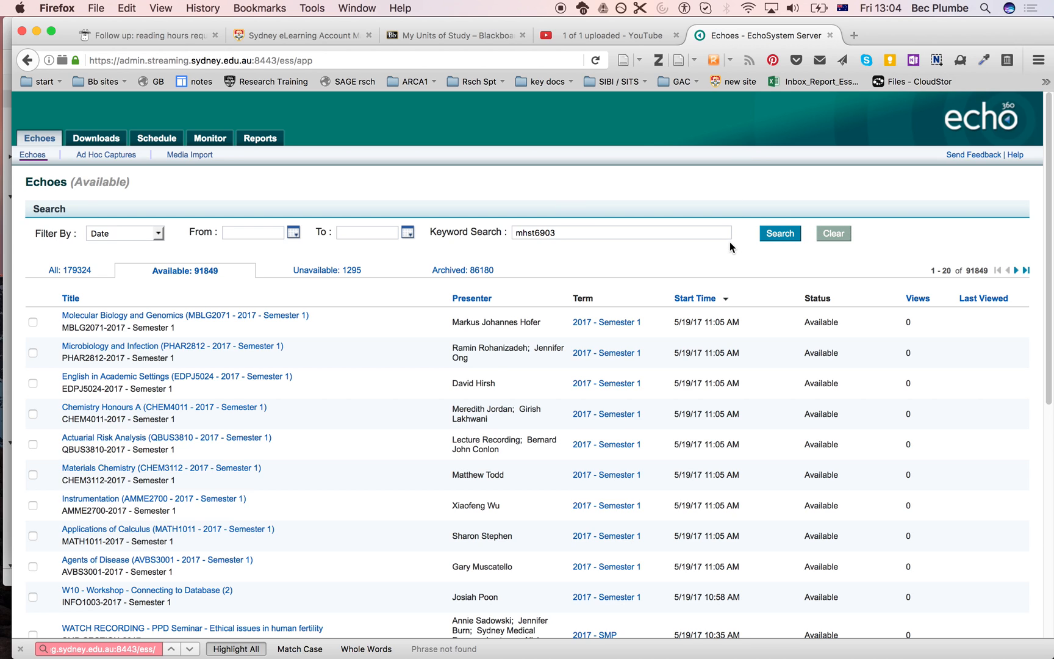
left_click(780, 233)
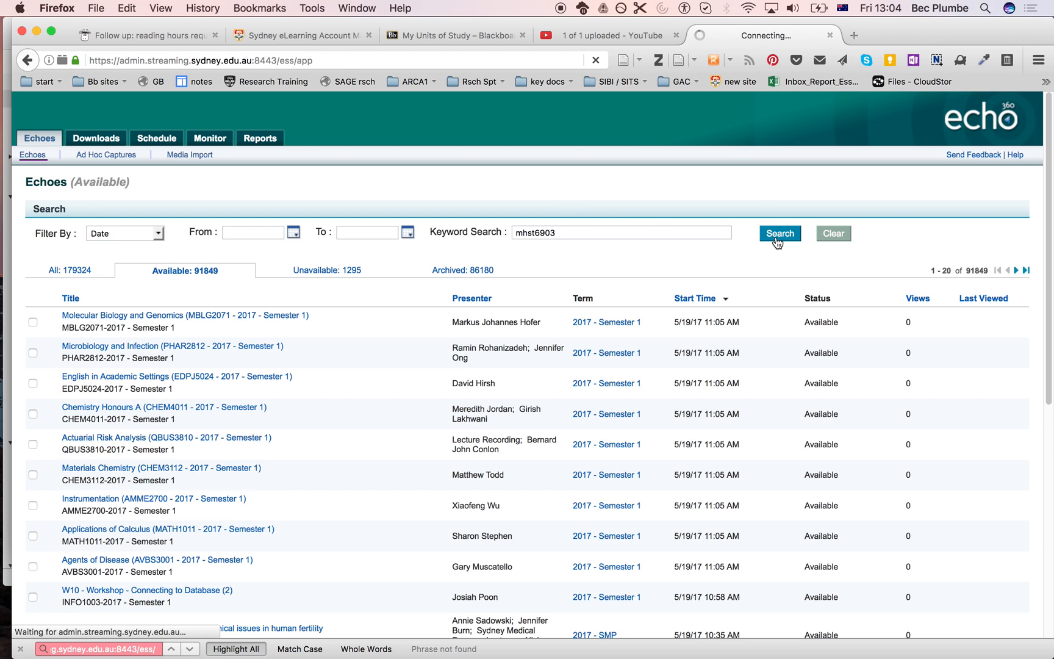
left_click(780, 235)
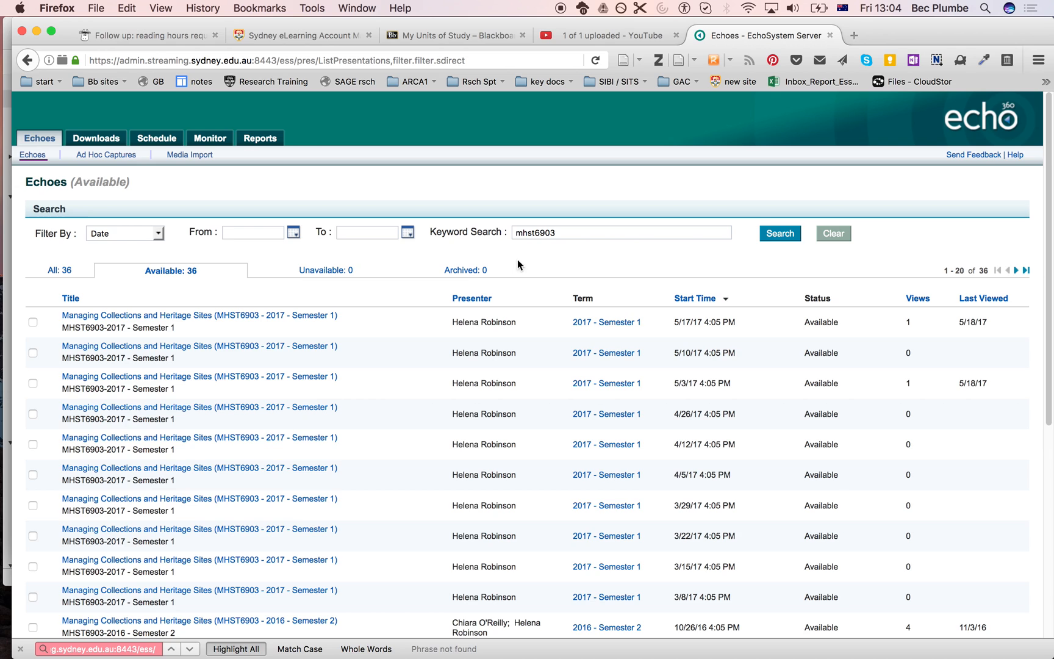
mouse_move(300, 331)
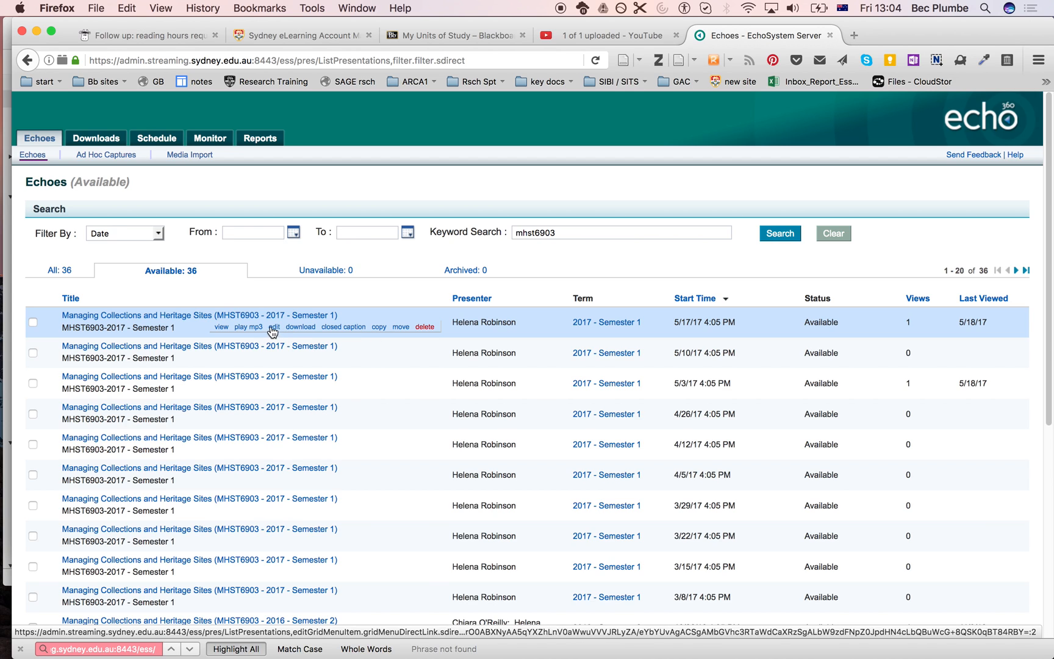
mouse_move(300, 335)
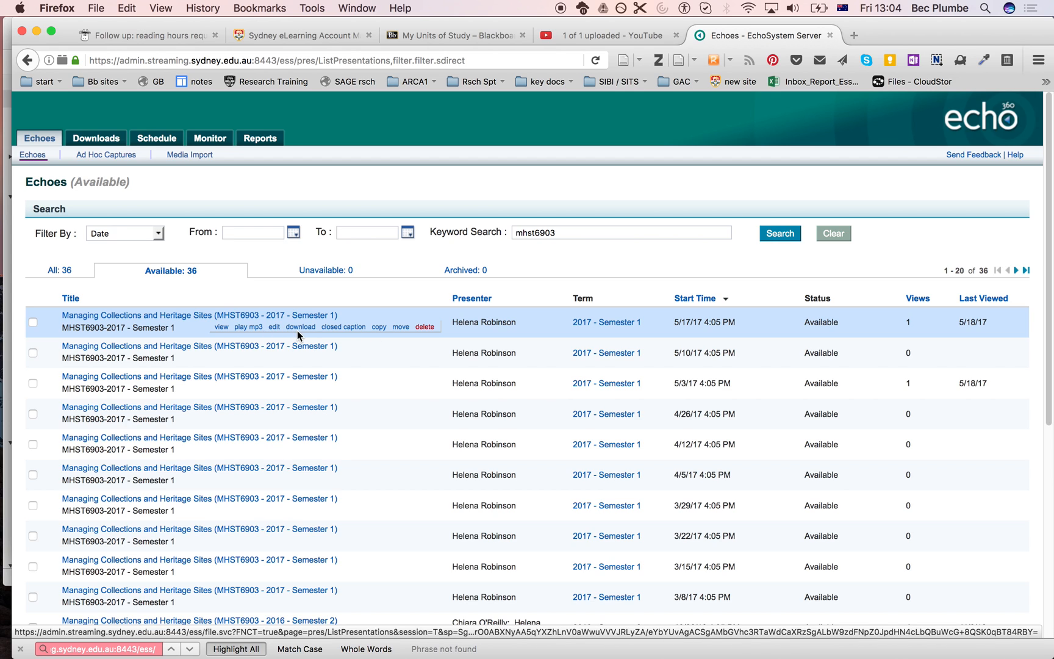
mouse_move(301, 329)
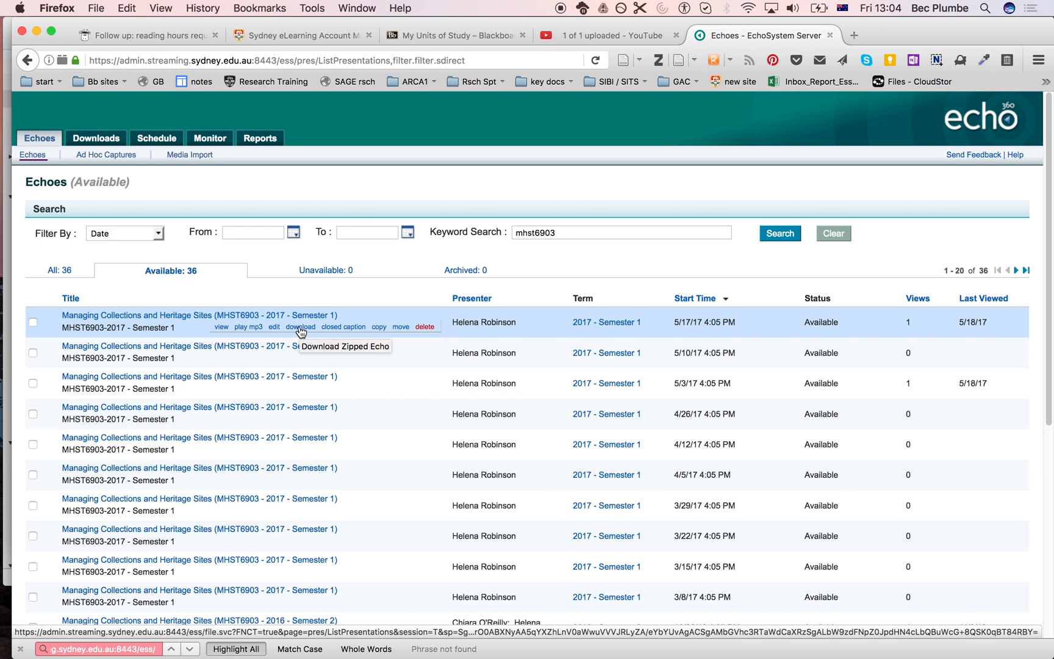
Download the 5/17/17 MHST6903 lecture as a zipped echo and watch it in Firefox Downloads.
left_click(300, 327)
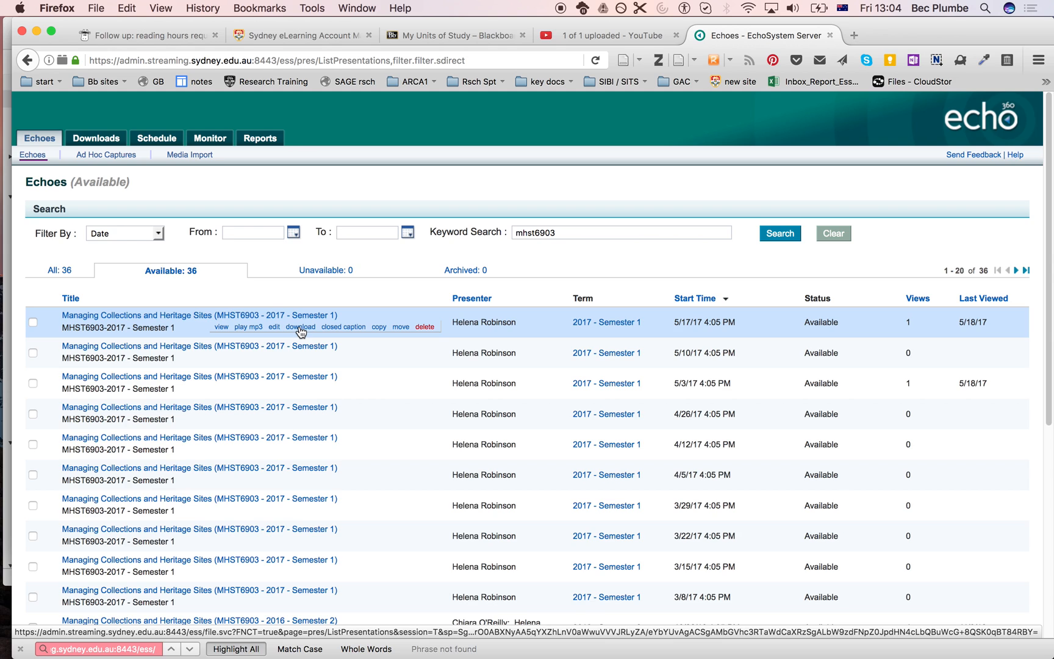
mouse_move(897, 188)
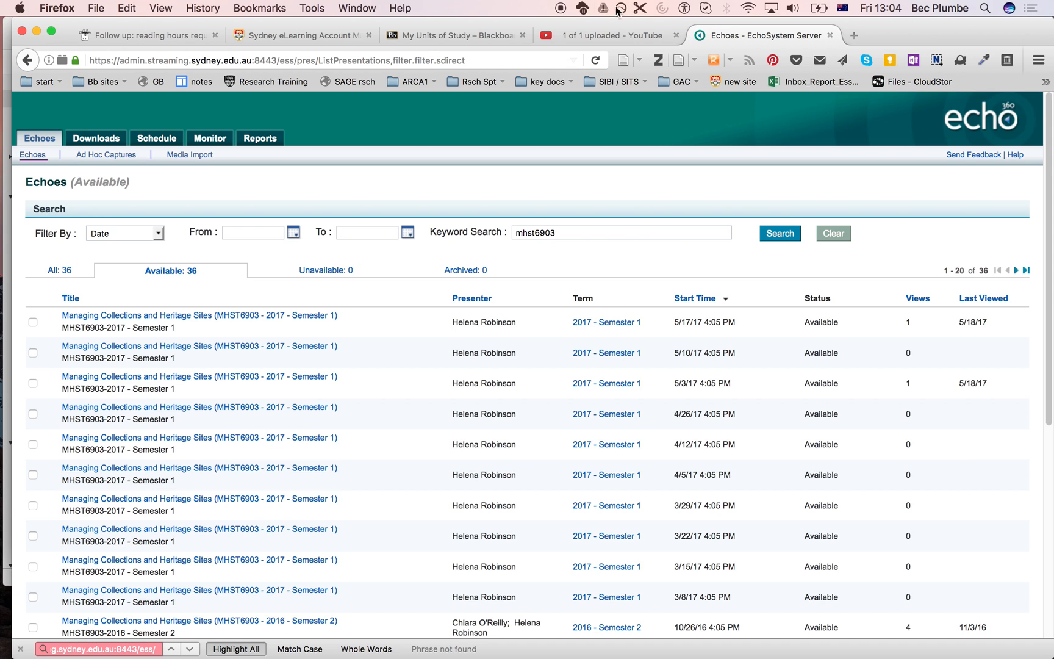
left_click(356, 8)
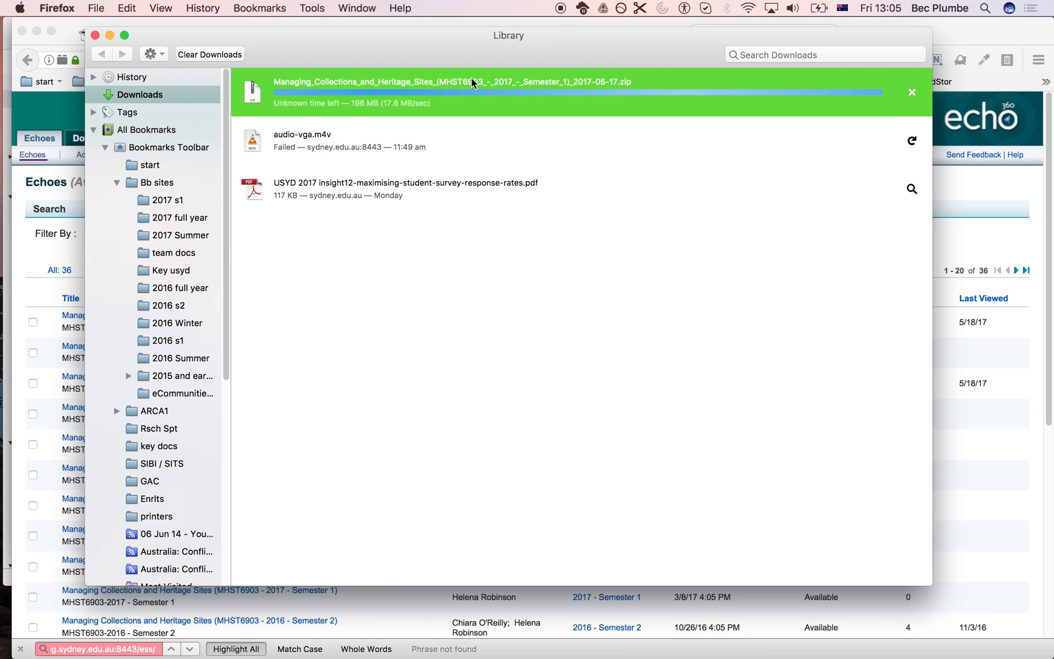
mouse_move(525, 98)
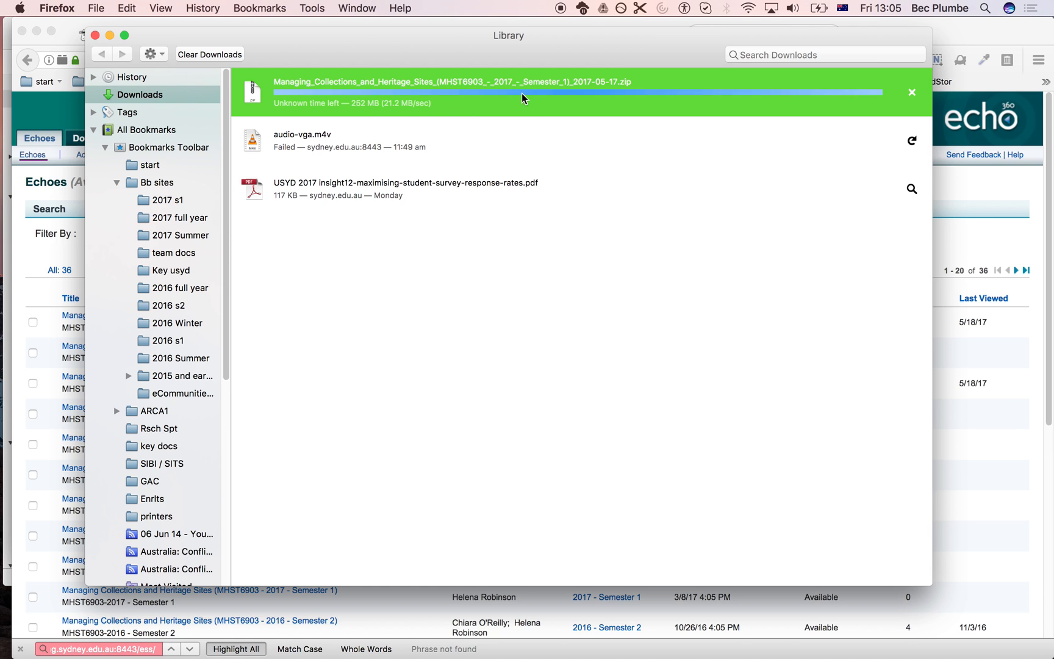
mouse_move(589, 90)
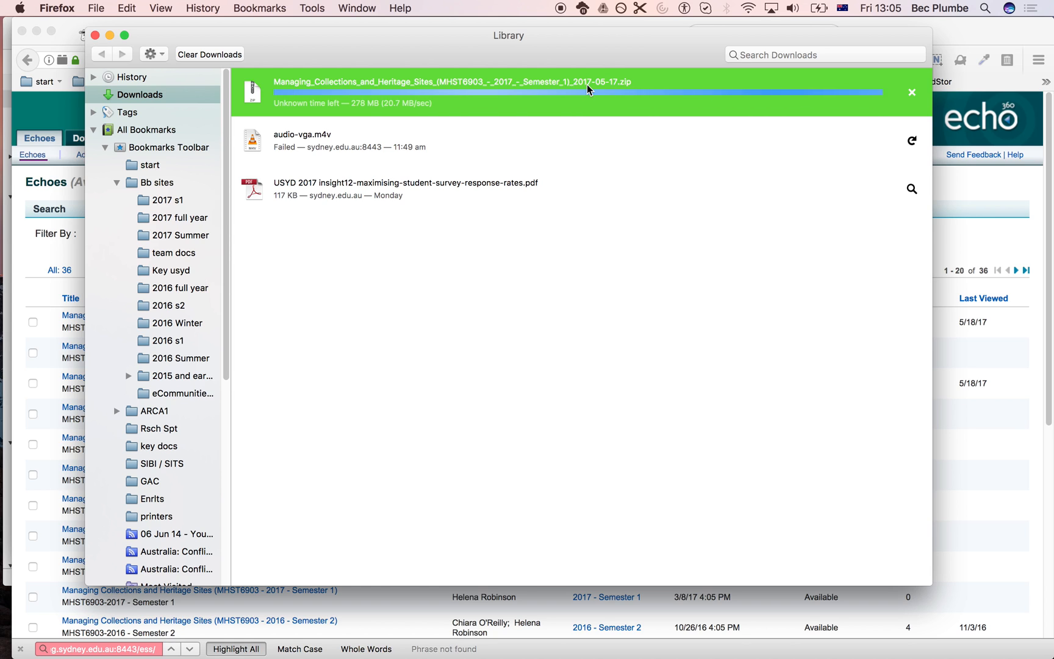
mouse_move(590, 89)
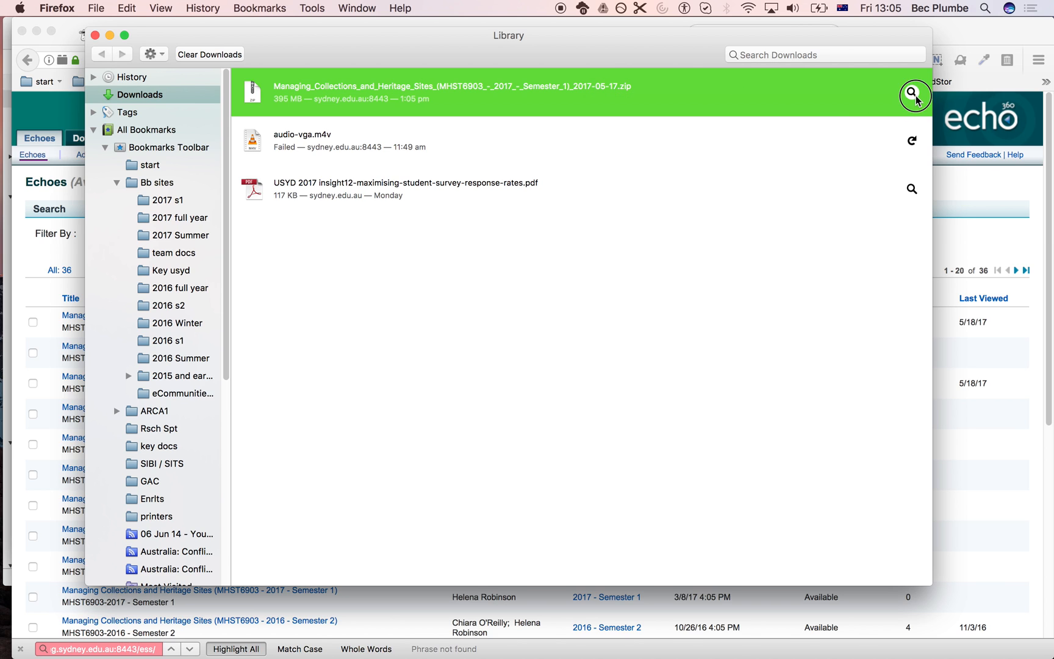
Reveal the finished ~414 MB MHST6903 zip in its Downloads folder in Finder.
left_click(911, 96)
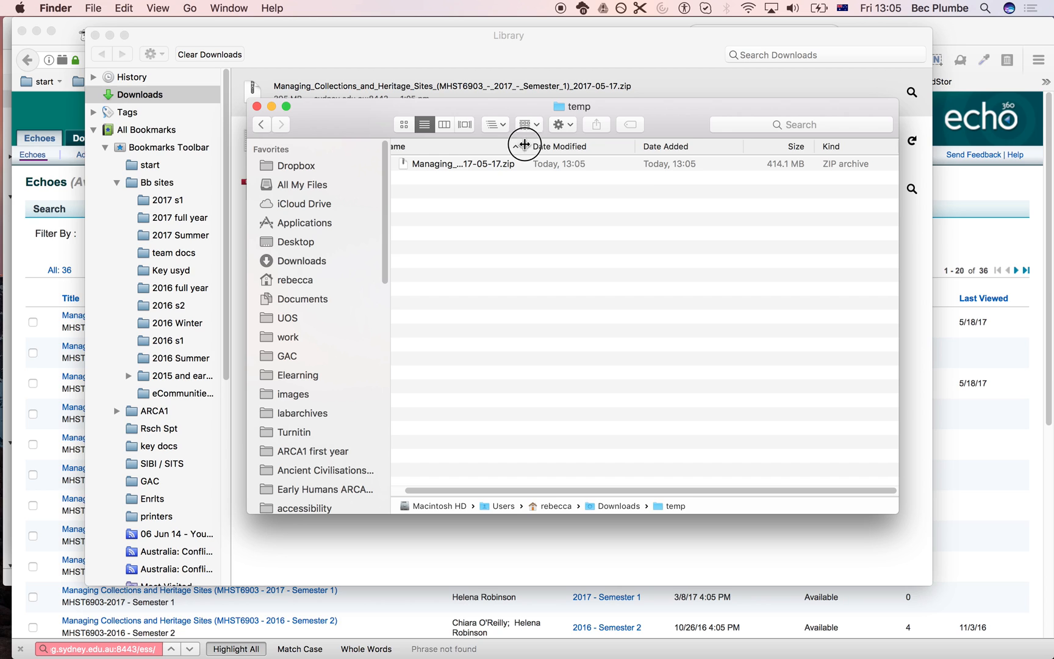
Extract the MHST6903 zip in Finder and enter the resulting lecture folder.
left_click_drag(525, 146, 686, 147)
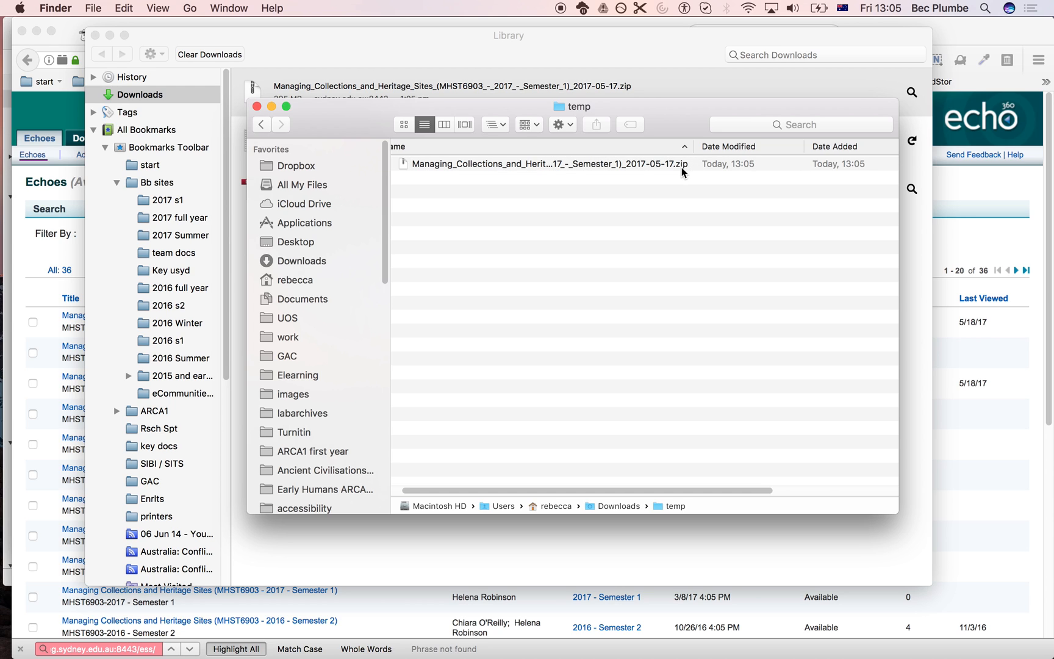
double_click(569, 163)
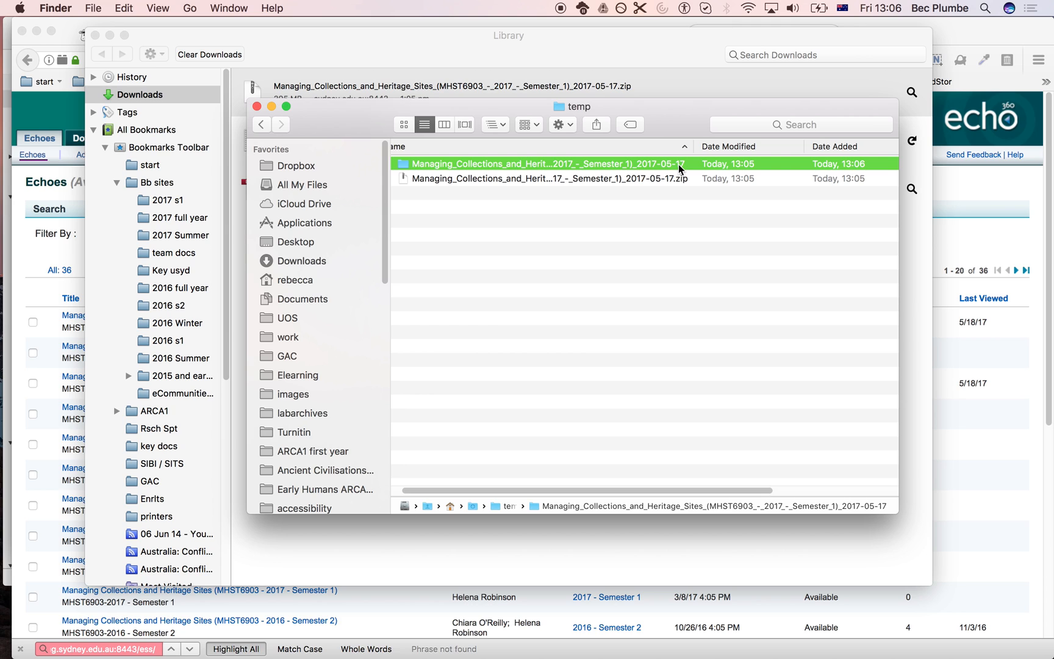
double_click(567, 164)
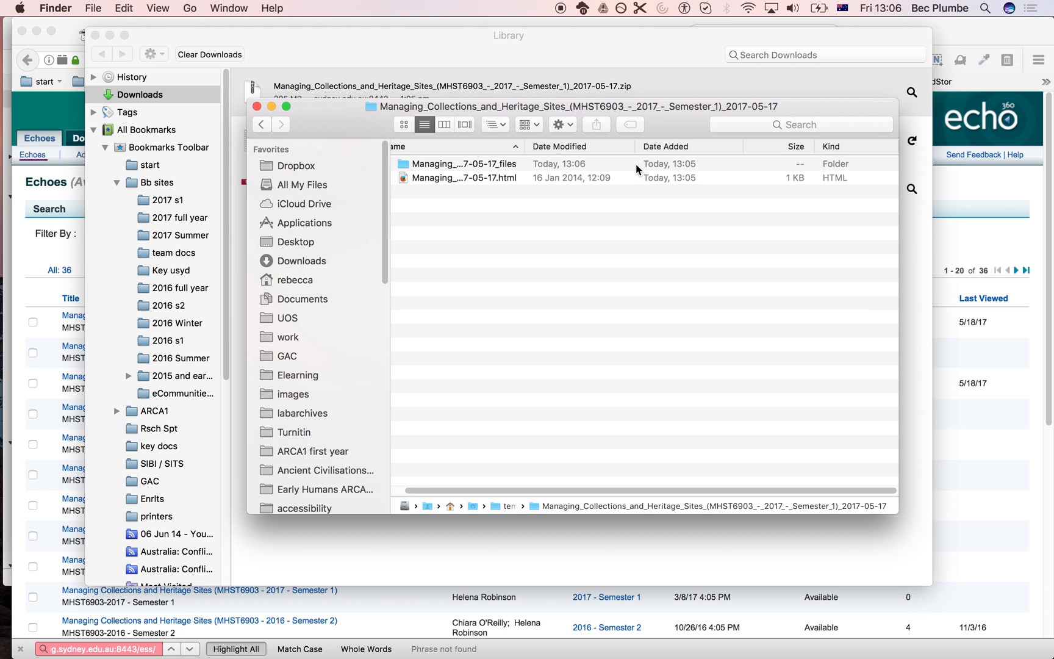
mouse_move(524, 148)
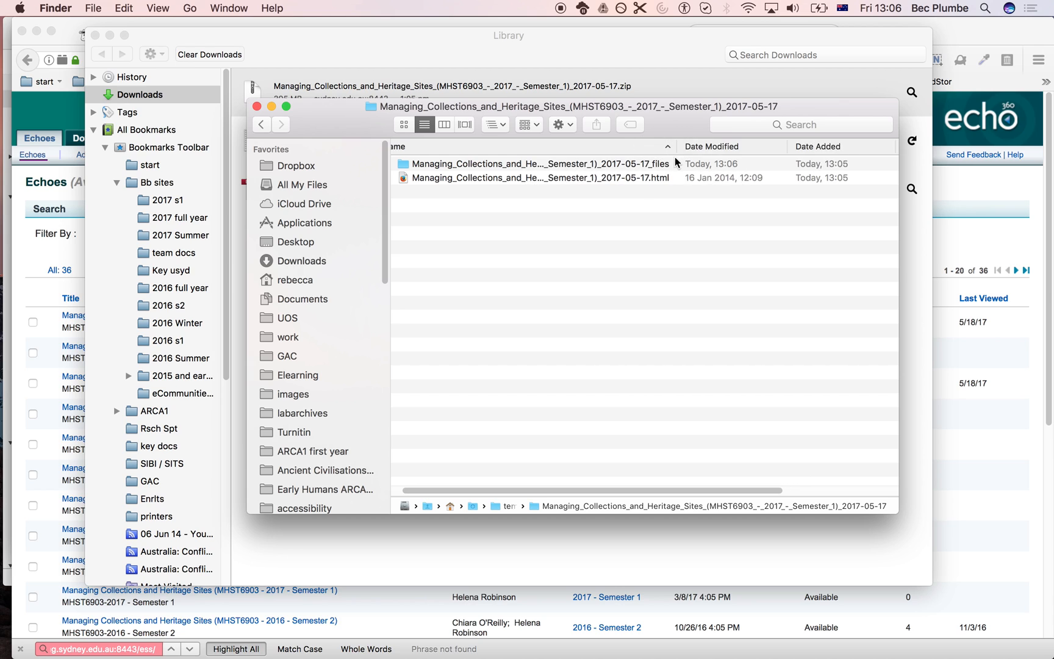
mouse_move(631, 185)
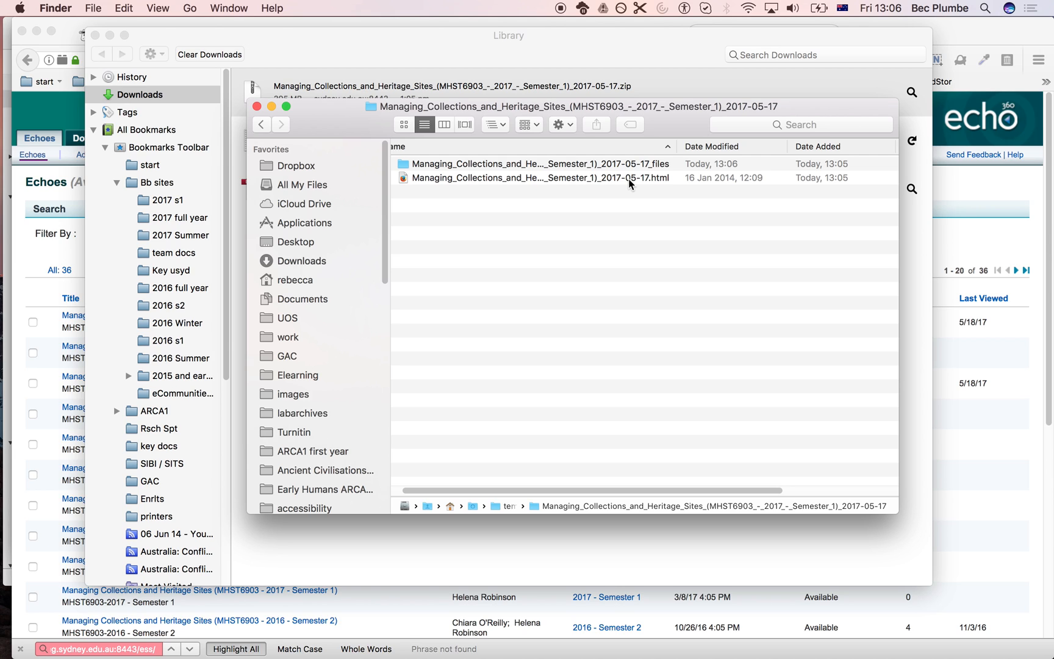
mouse_move(608, 169)
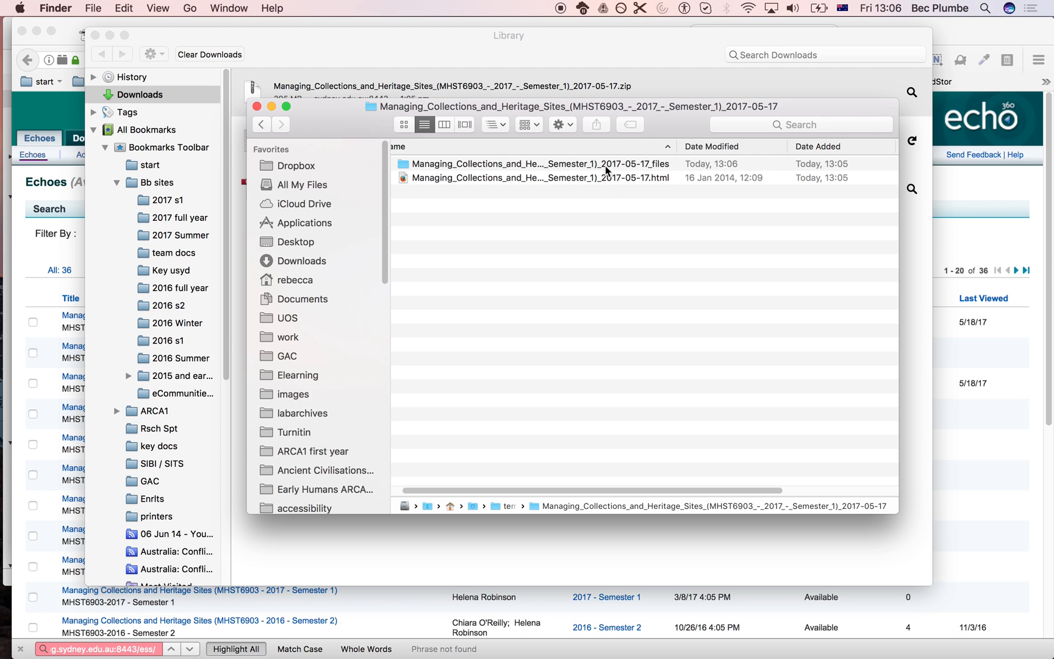
Enter the lecture's _files companion folder listing its m4v and mp3 media.
double_click(538, 164)
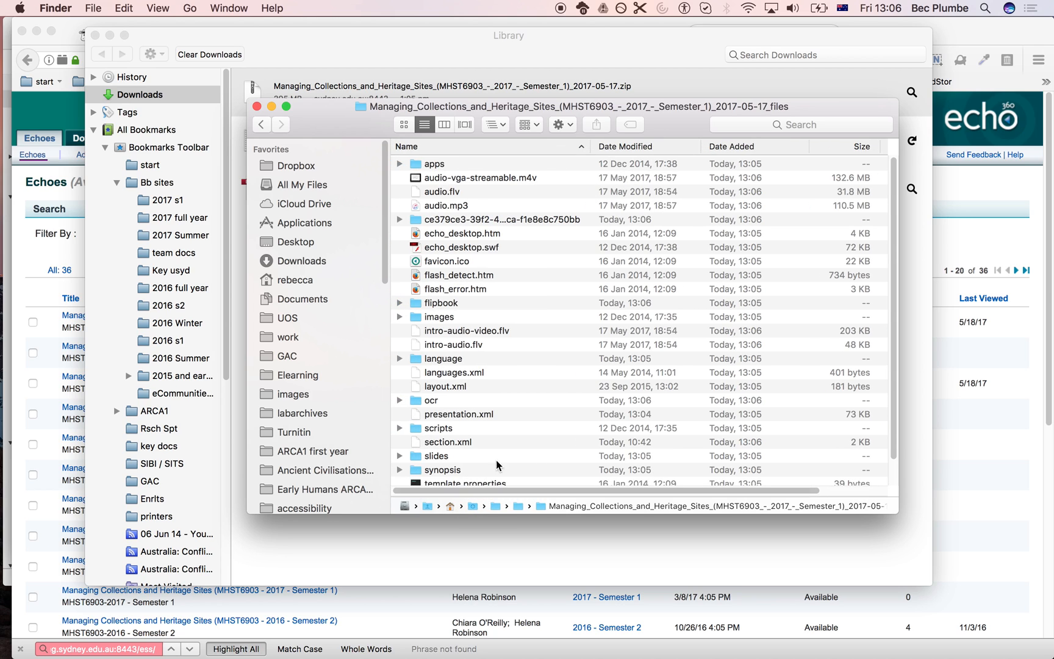
left_click(471, 178)
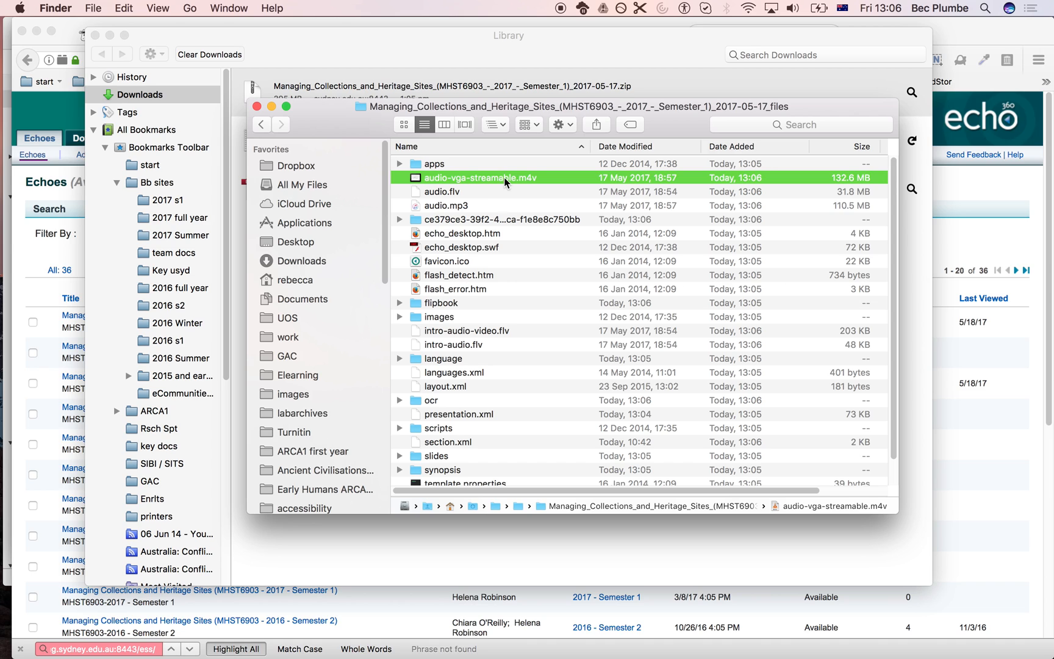
left_click(447, 205)
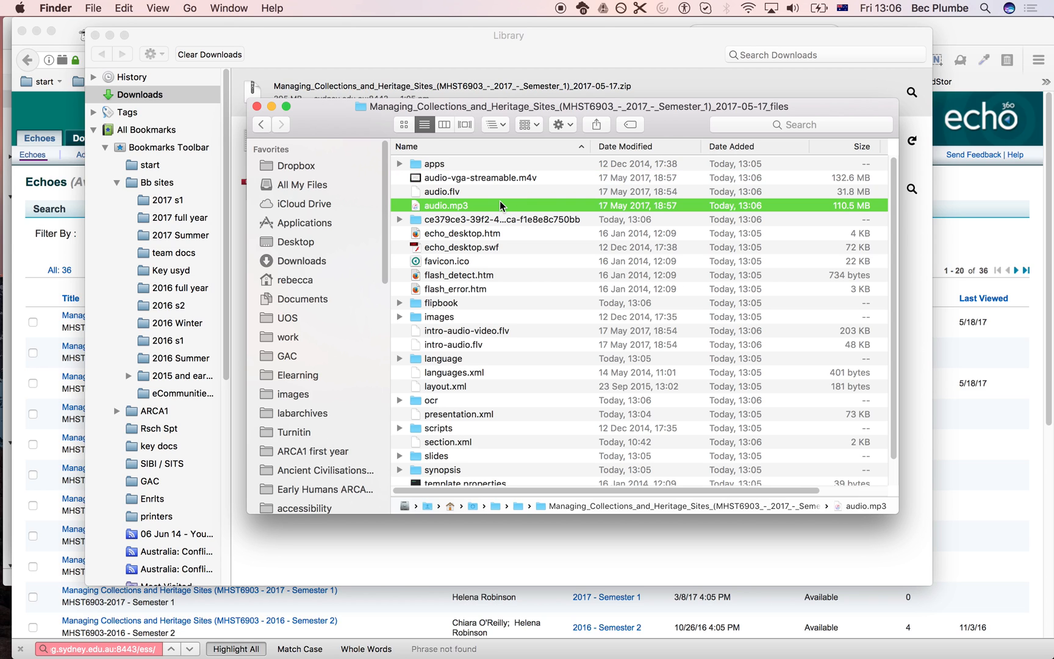
mouse_move(490, 177)
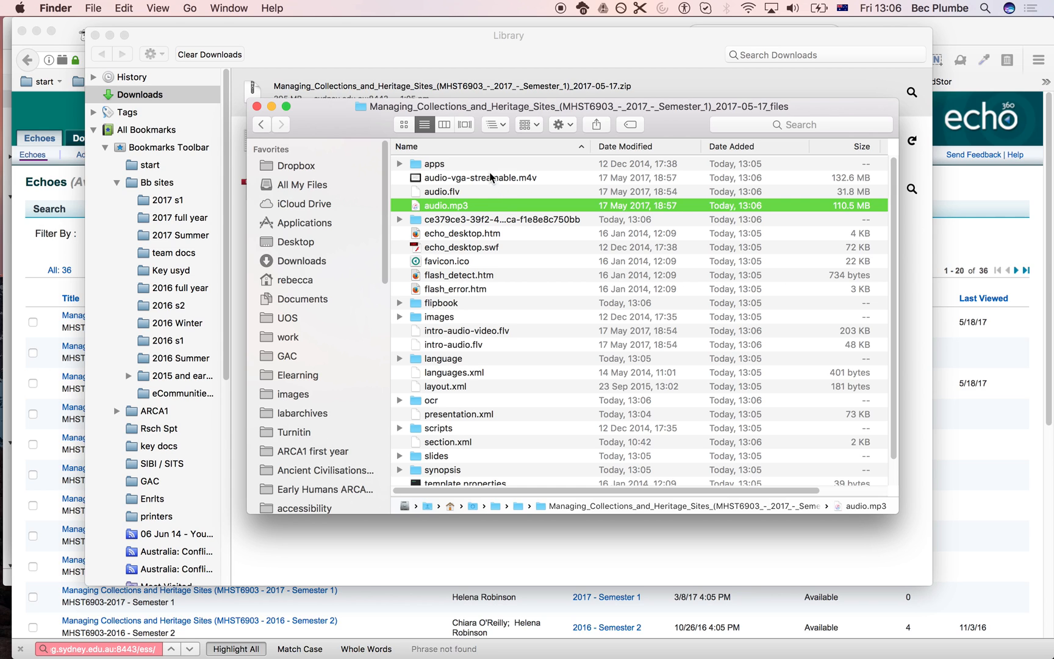
mouse_move(476, 241)
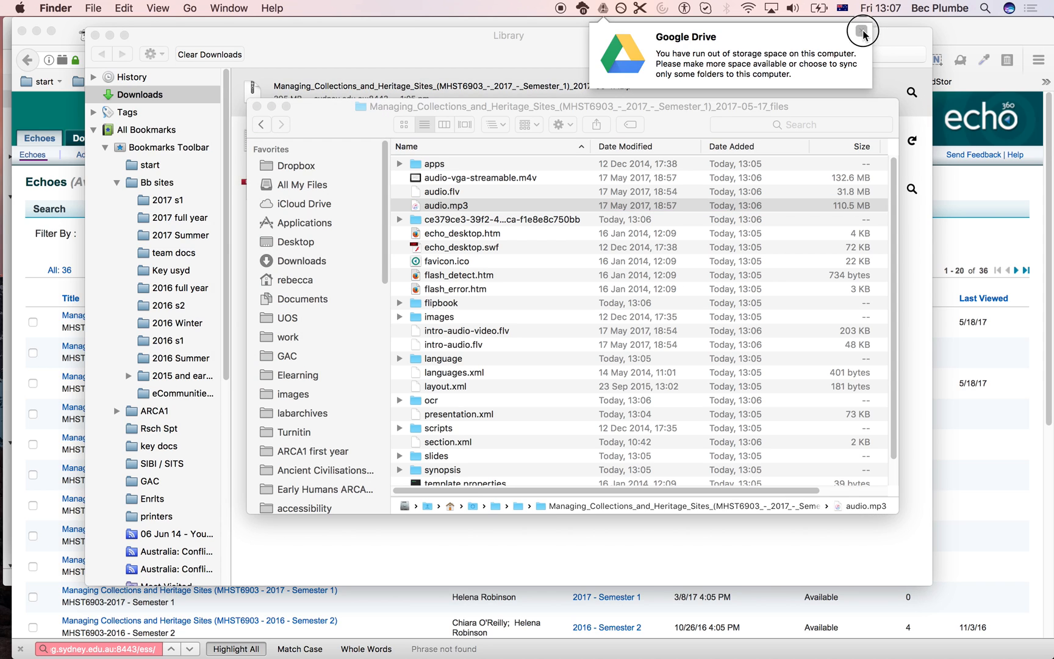
Dismiss the Google Drive out-of-storage notification banner.
left_click(857, 31)
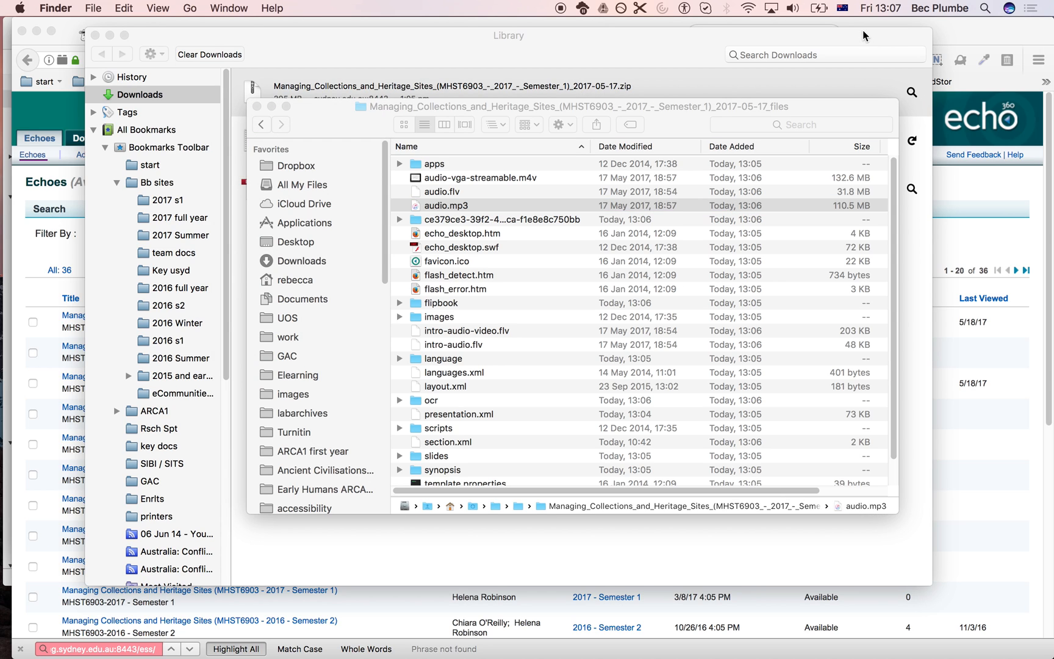
mouse_move(548, 7)
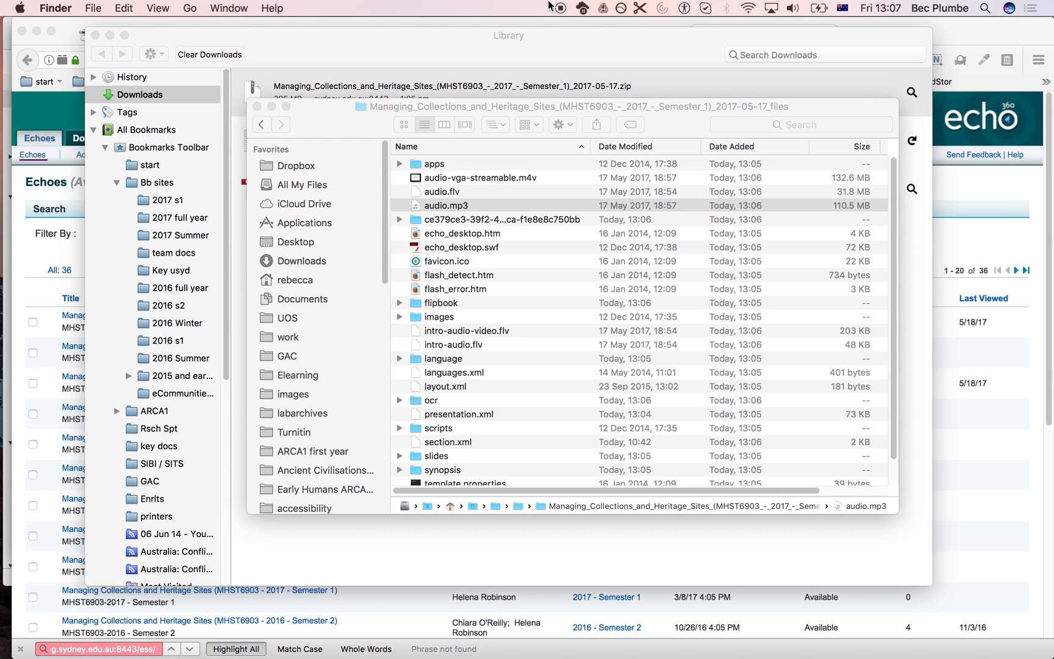